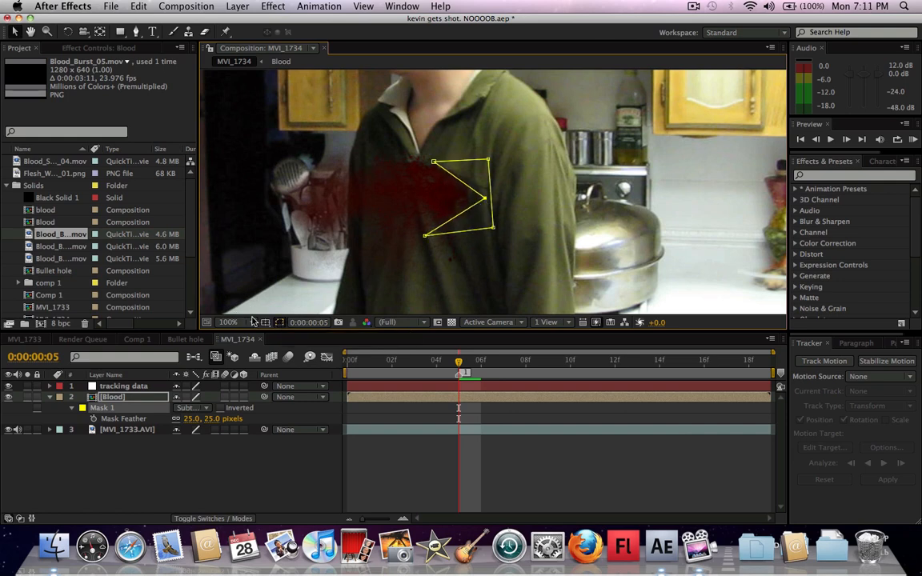
- Hide mask path visibility, fit the frame in the viewer and scrub to review the blood splatter
click(279, 322)
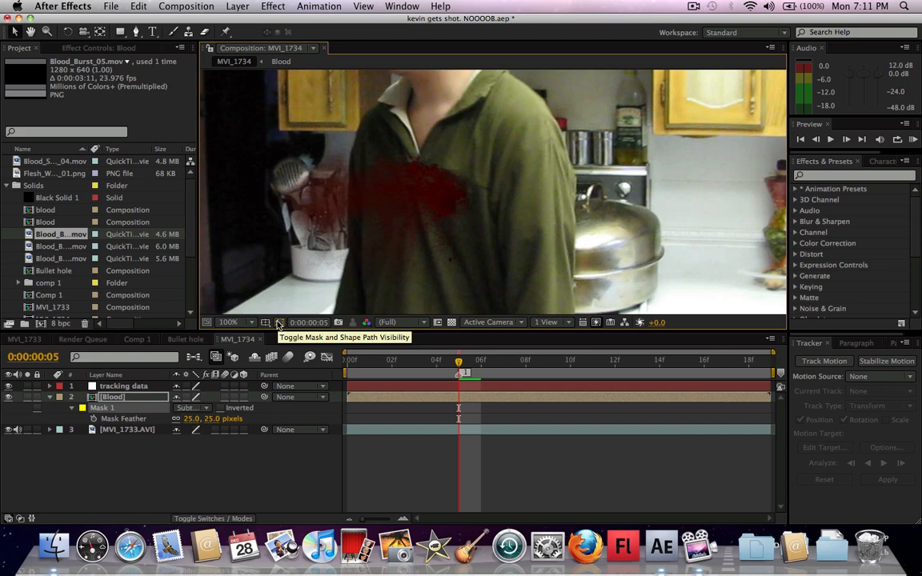
click(278, 323)
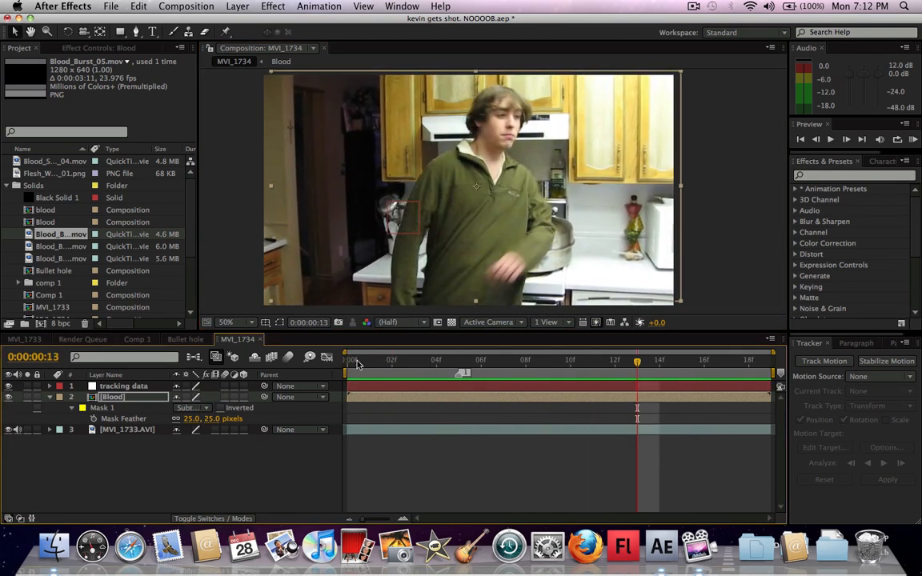
click(458, 360)
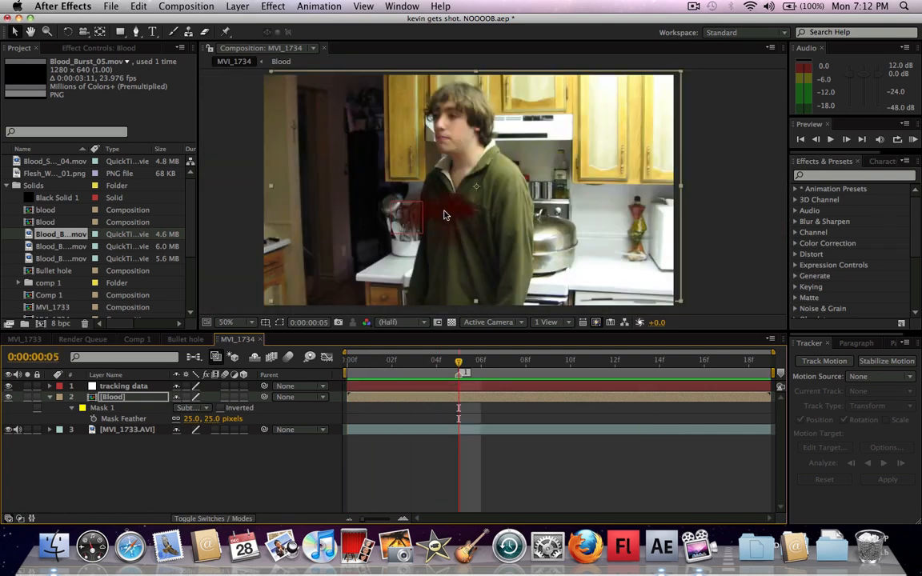
click(480, 360)
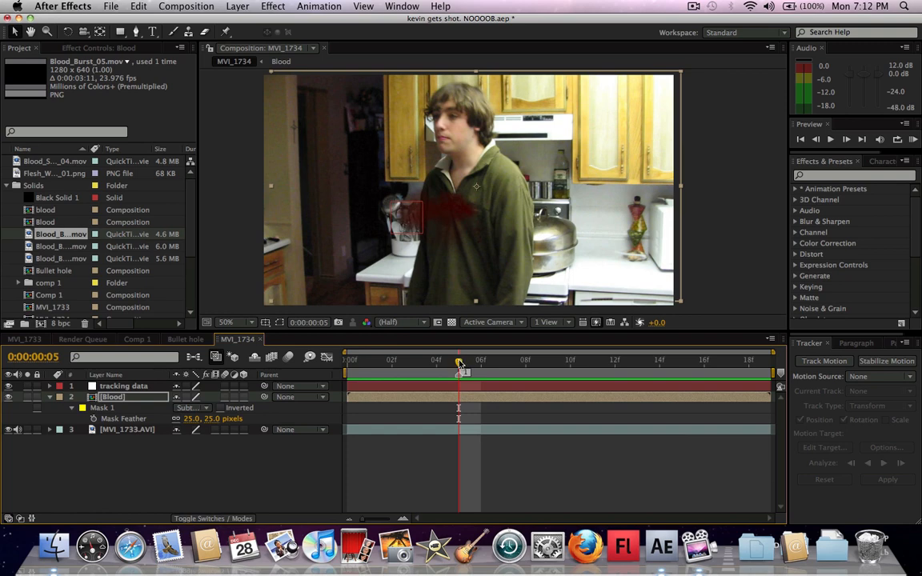
- Preview the blood through the shot, then create a null layer named 'Bullet hole holder'
drag(458, 365, 436, 365)
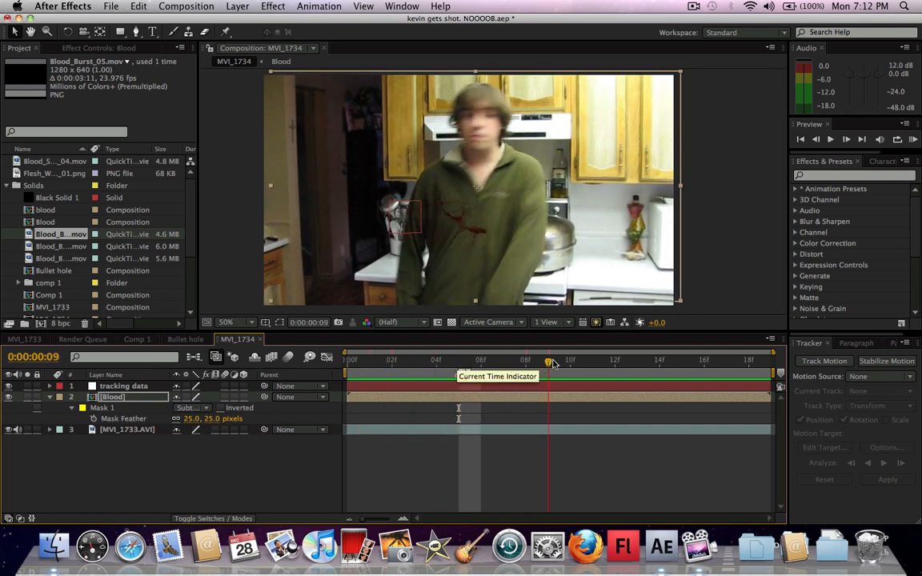
drag(548, 359, 660, 358)
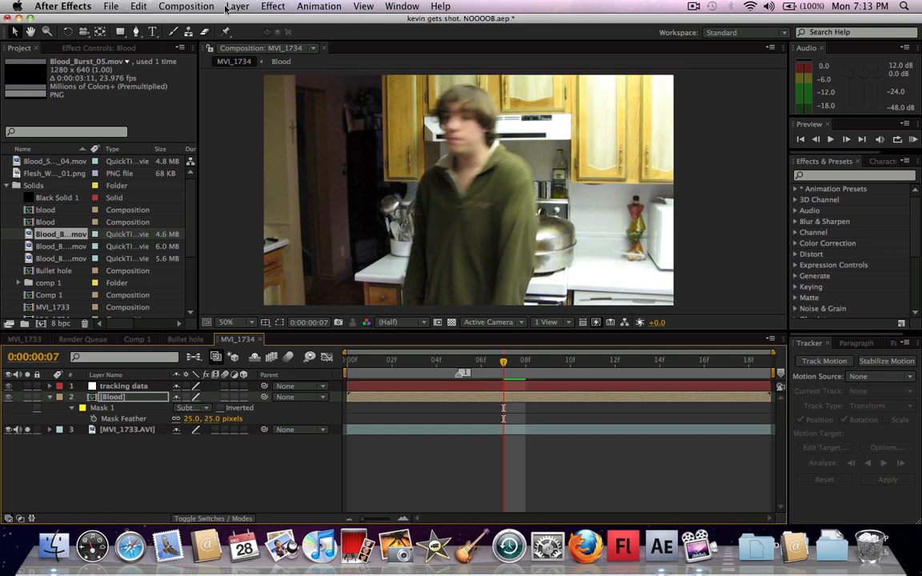
click(237, 6)
text(Bullet hole holder)
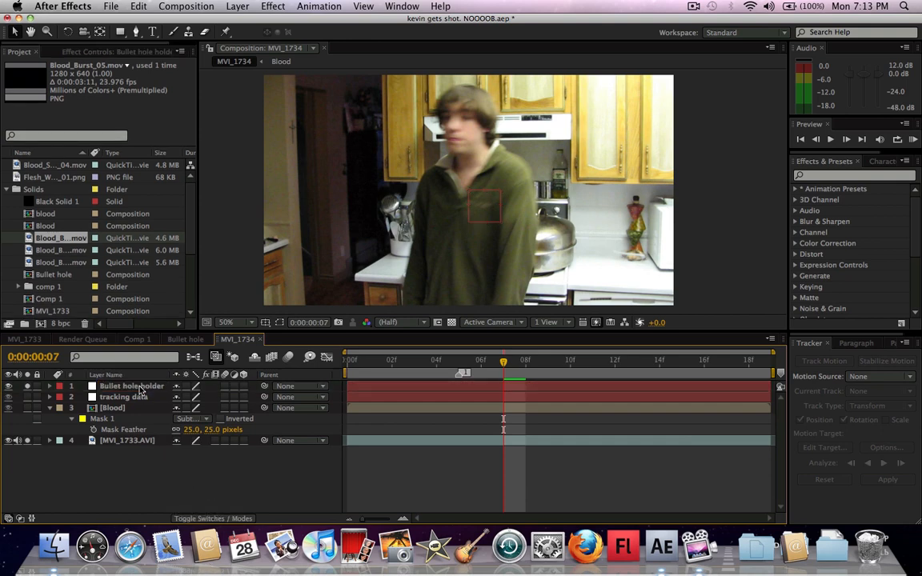
click(132, 385)
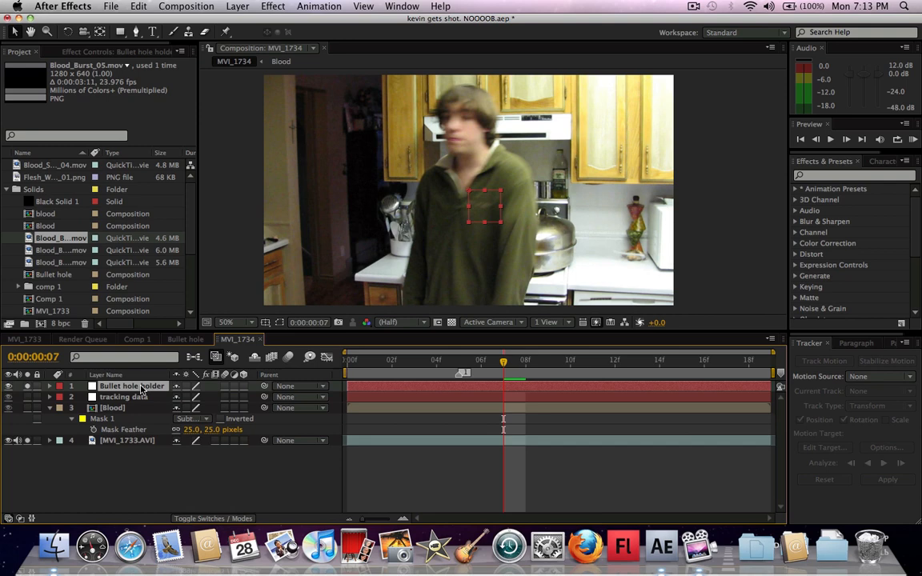
click(435, 360)
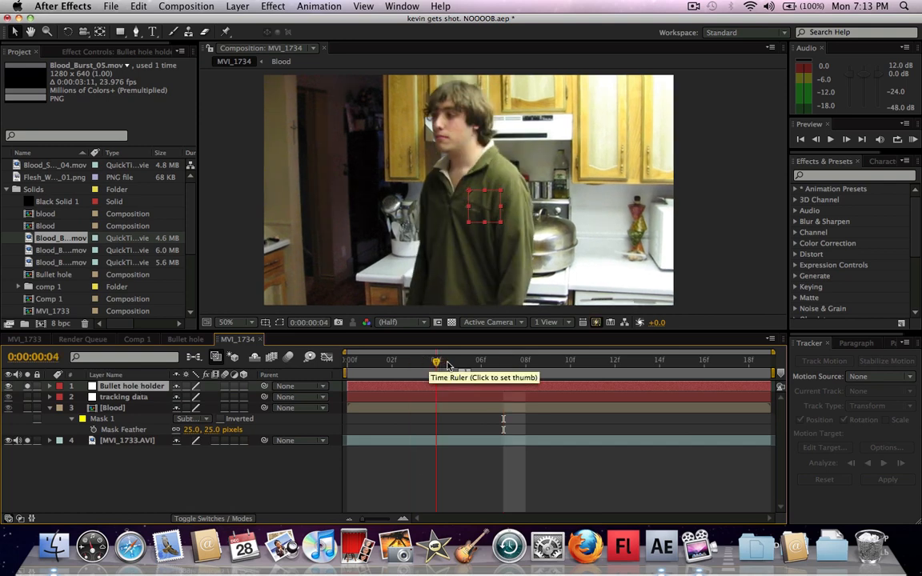
- At 800% zoom, drag the null onto the shirt spot on each frame to hand-track its position
click(461, 360)
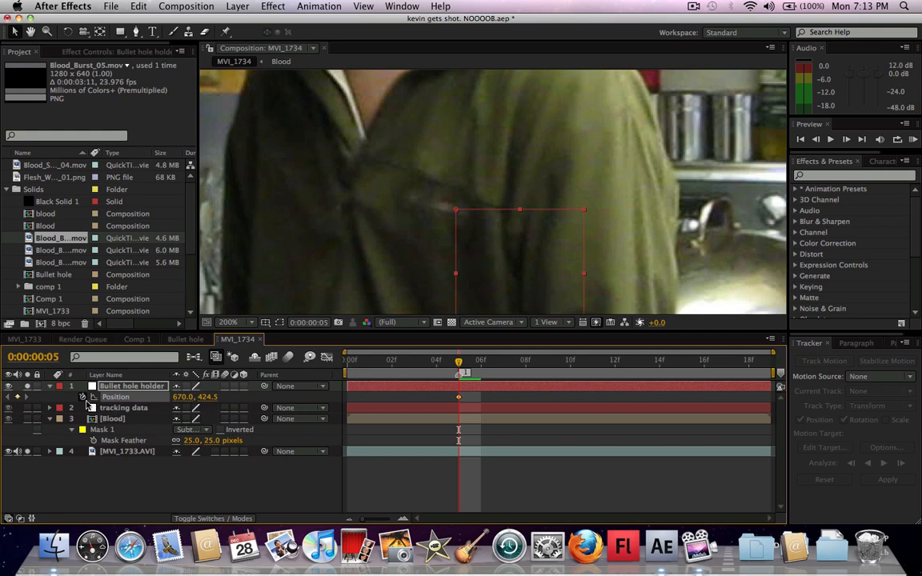
mouse_move(90, 399)
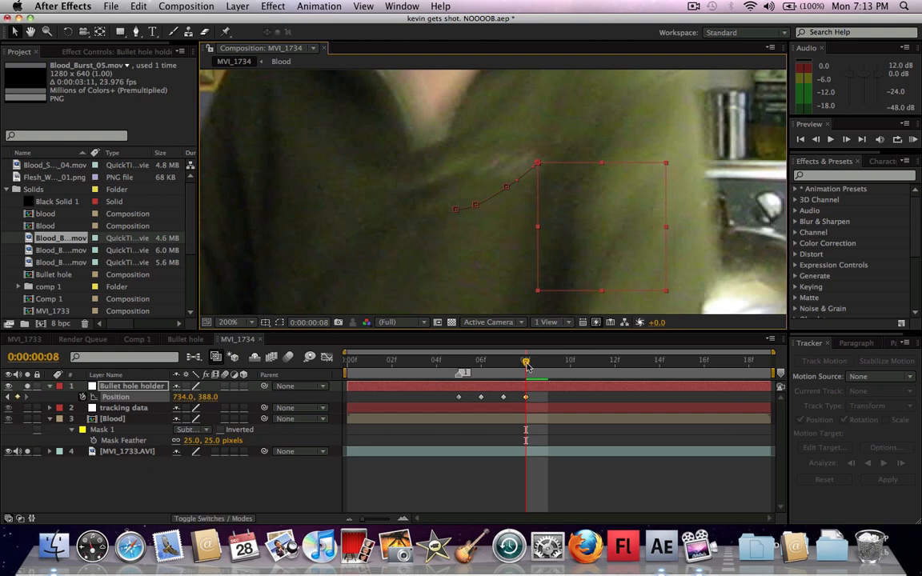
drag(525, 360, 502, 361)
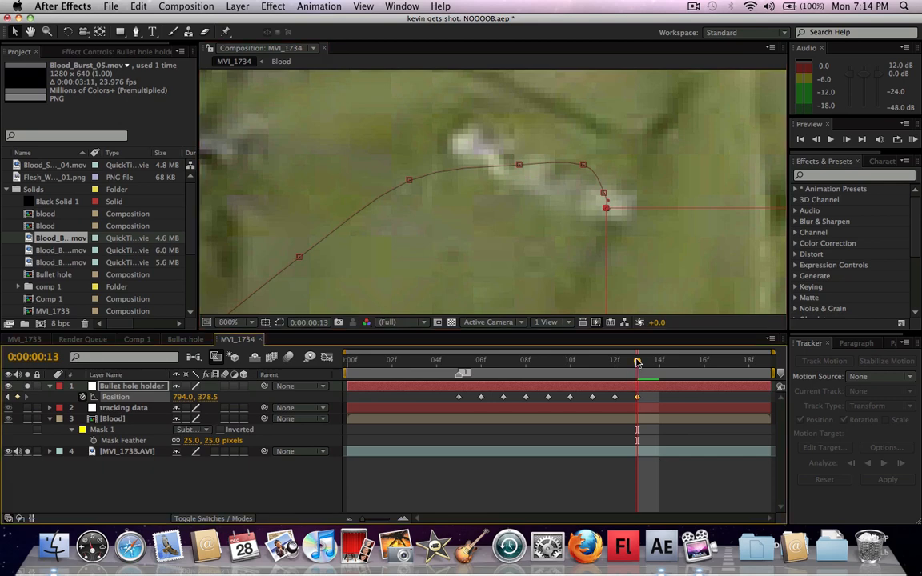
drag(637, 361, 549, 360)
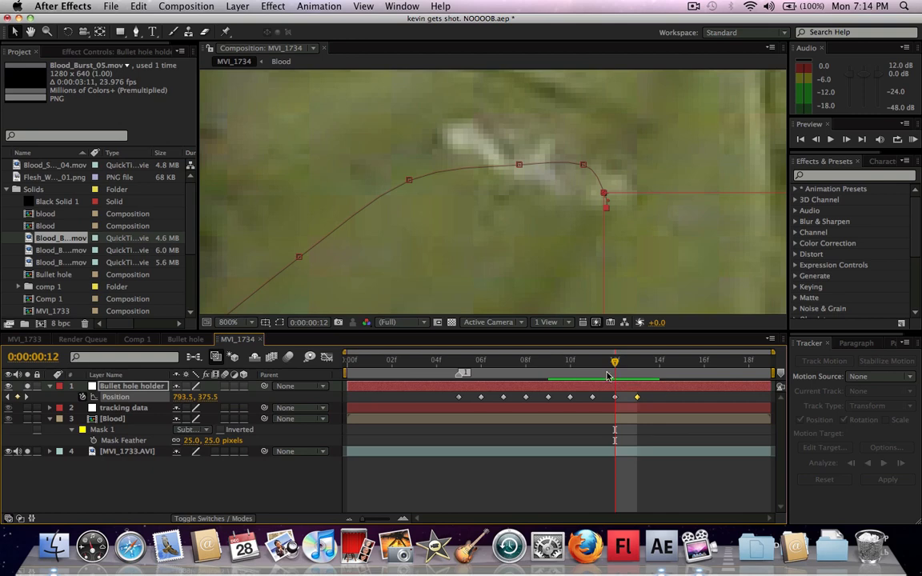
mouse_move(615, 362)
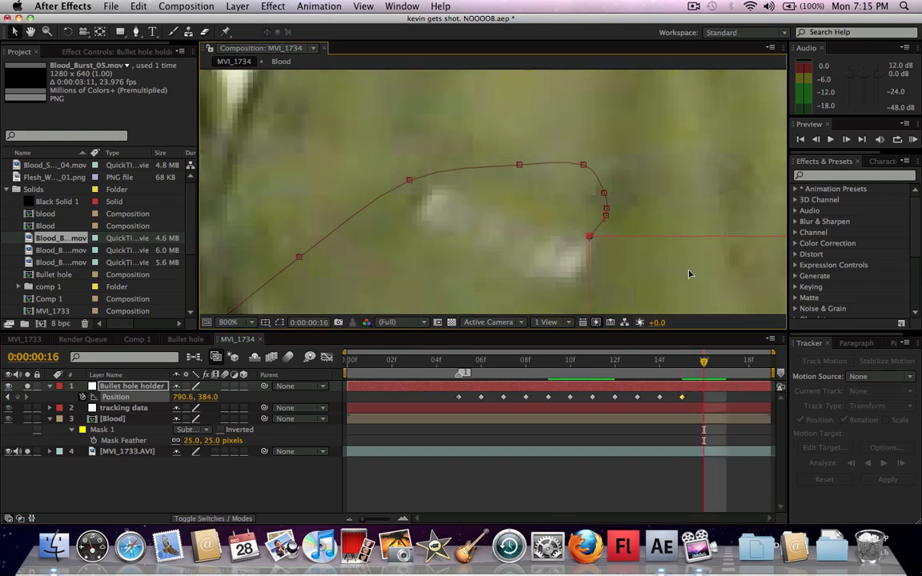
drag(589, 237, 564, 266)
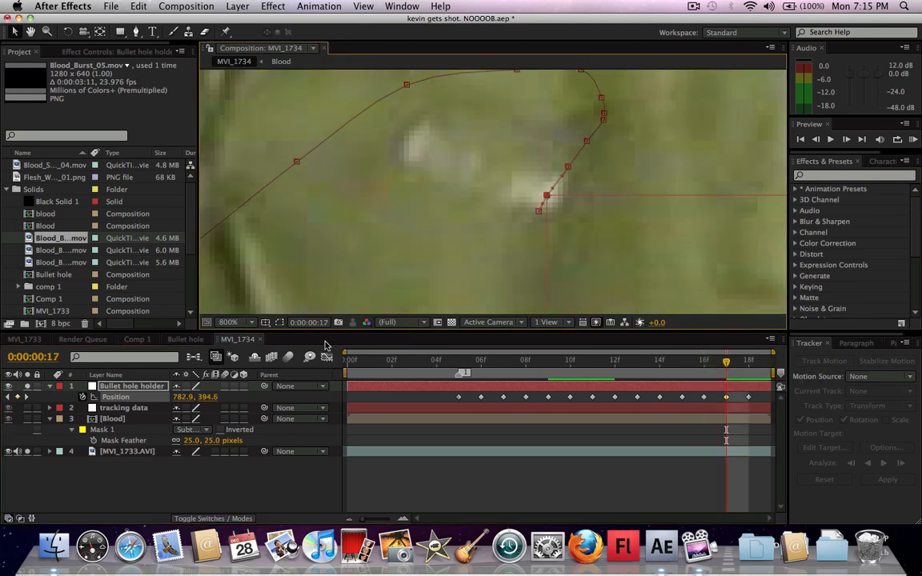
- Set viewer magnification to Fit and return to the first frame of the shot
click(232, 321)
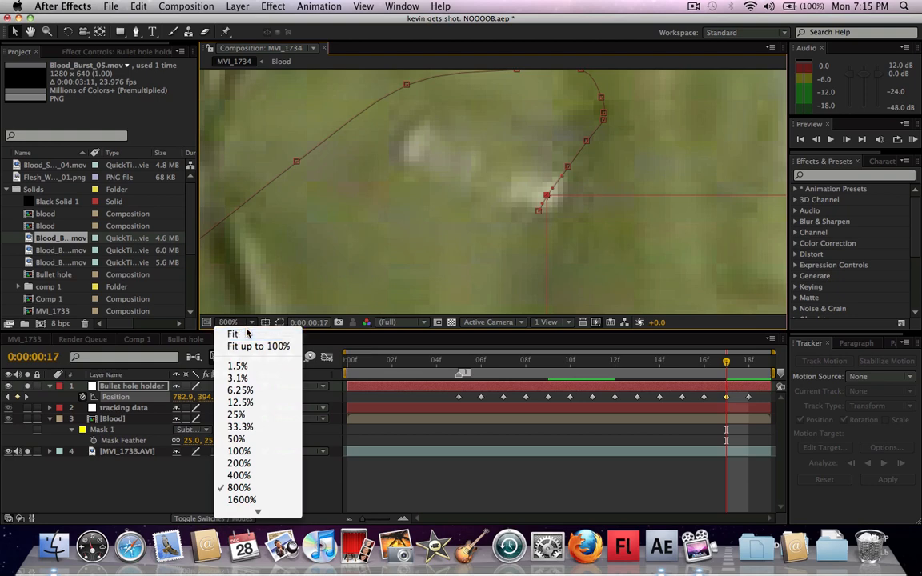
click(237, 439)
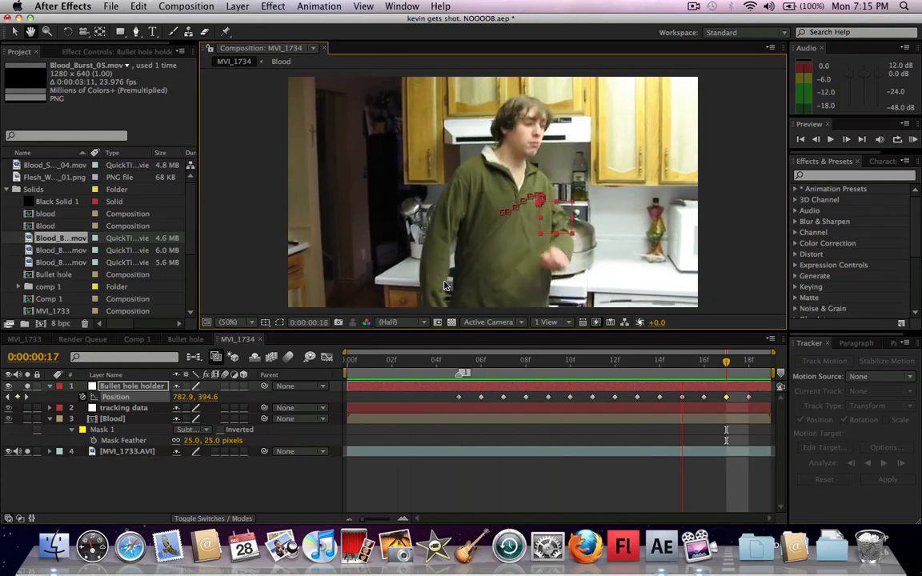
click(368, 359)
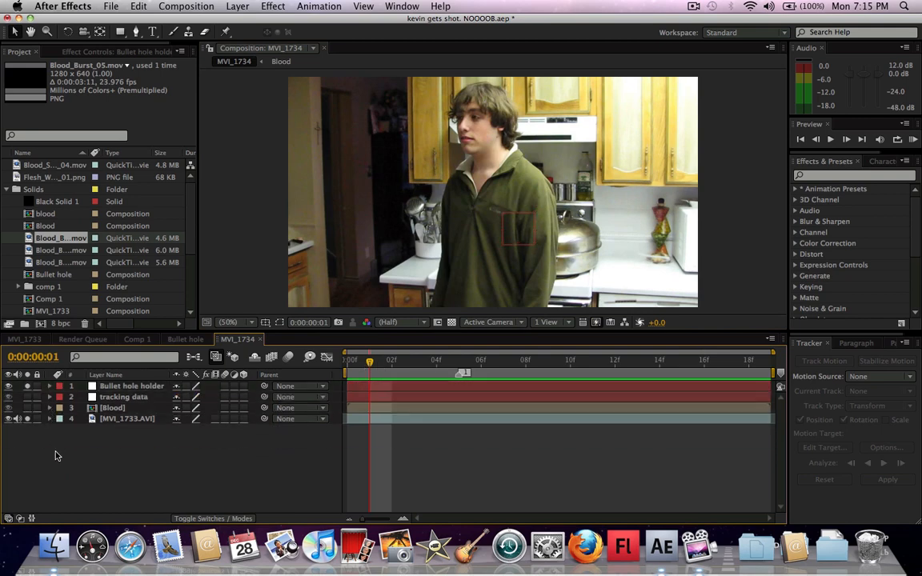
- Create a new full-size solid layer with a dark grey colour
click(237, 6)
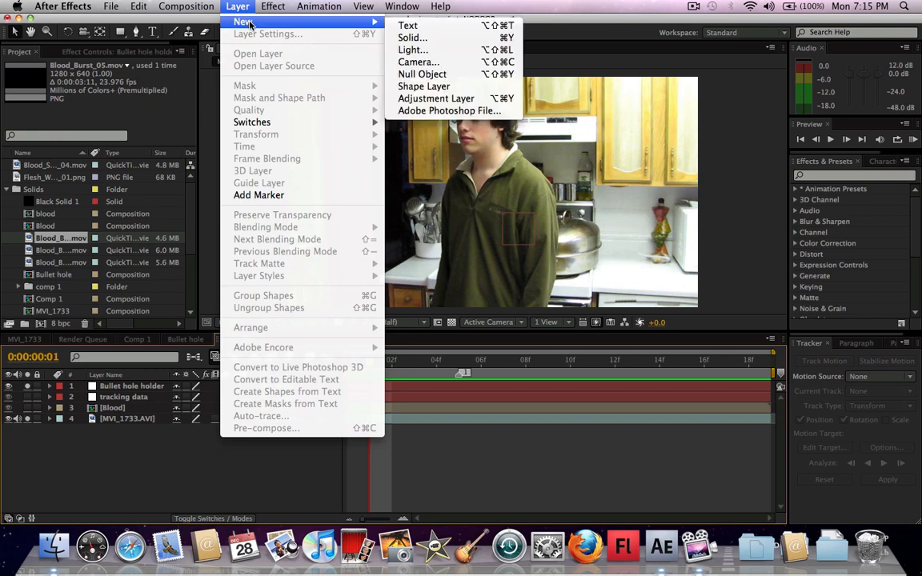
click(413, 38)
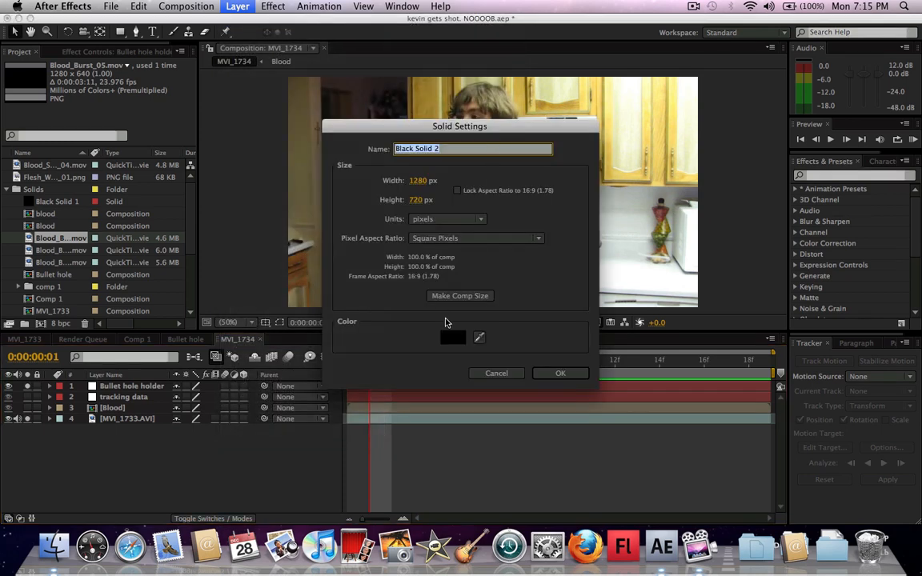
click(453, 336)
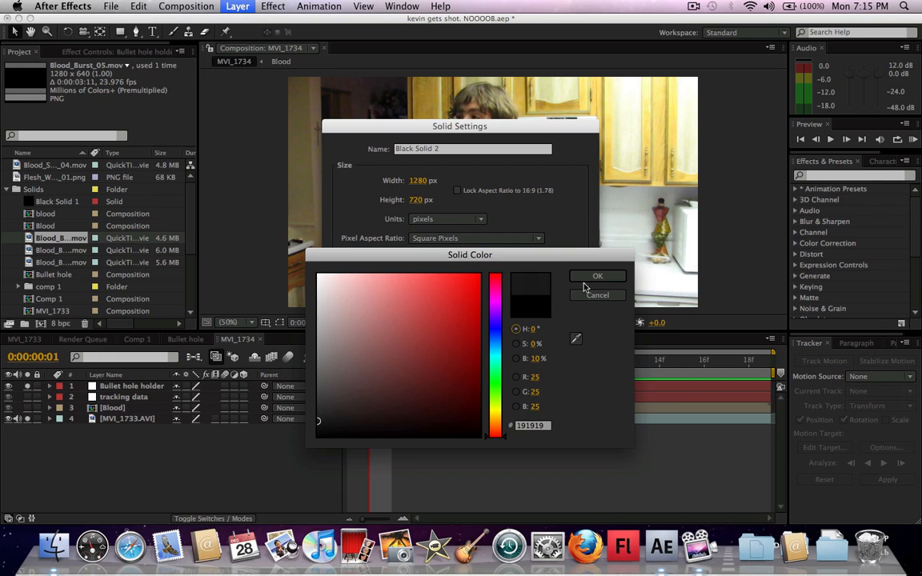
click(598, 275)
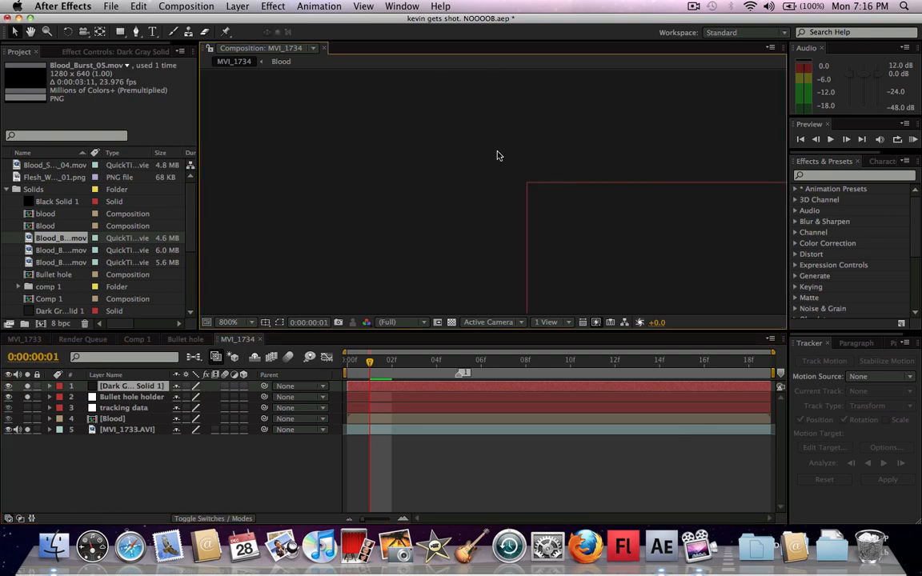
- Draw a closed jagged star-shaped mask on the dark solid with the Pen tool
click(152, 32)
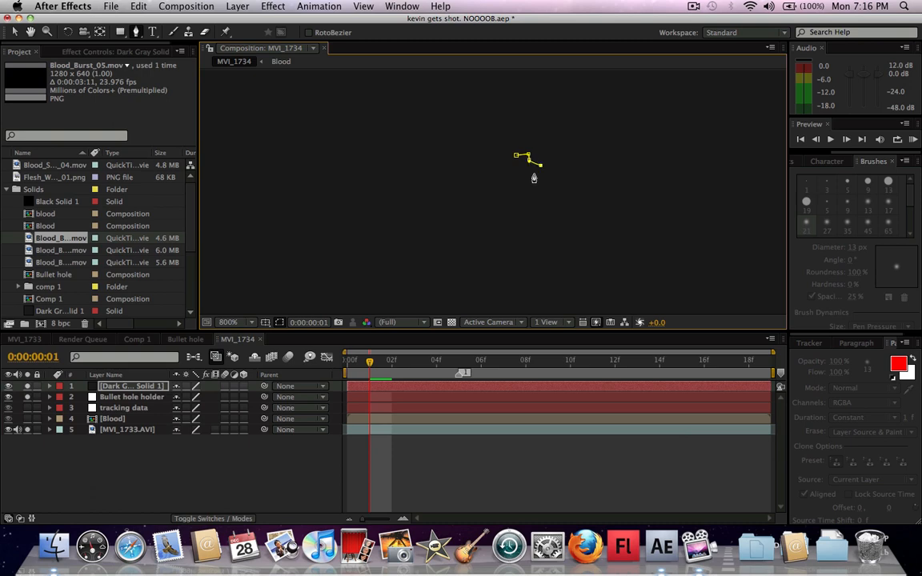
click(525, 190)
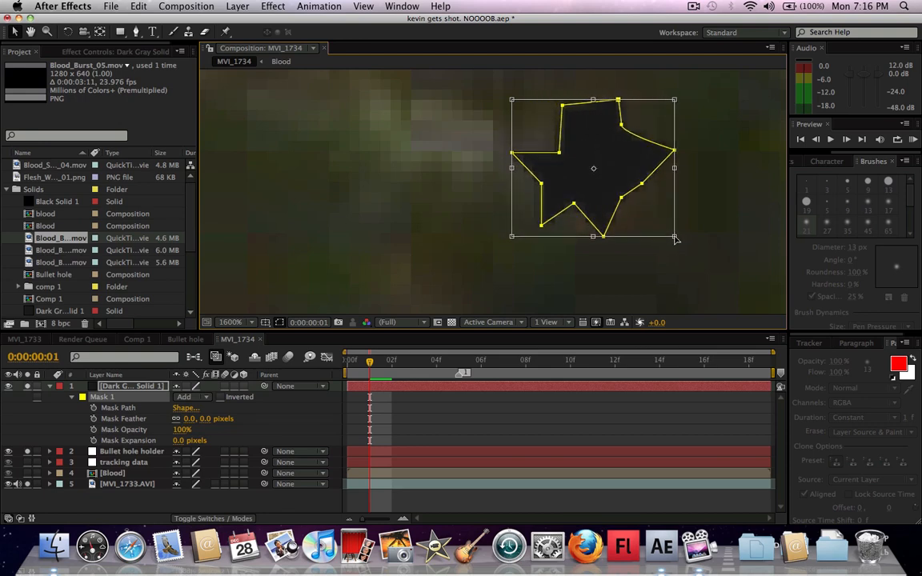
click(232, 322)
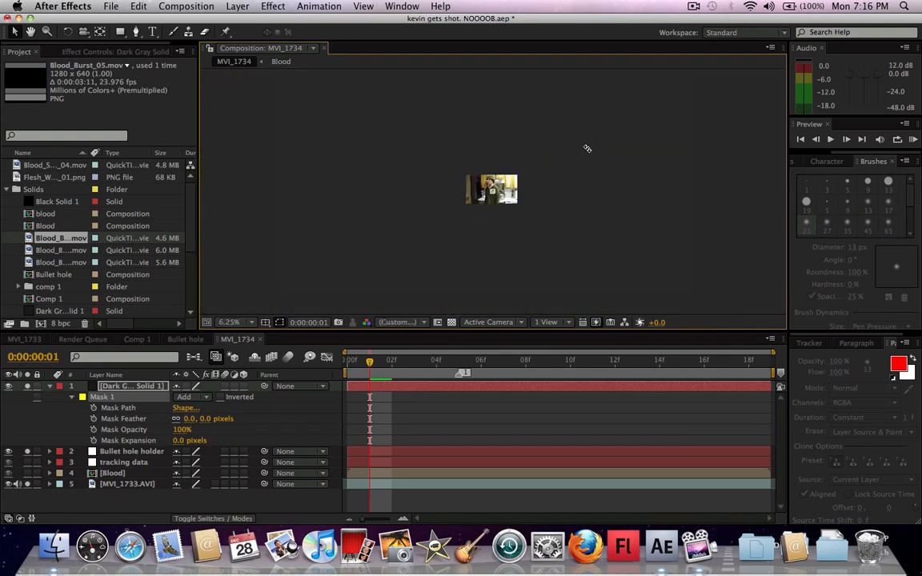
mouse_move(631, 154)
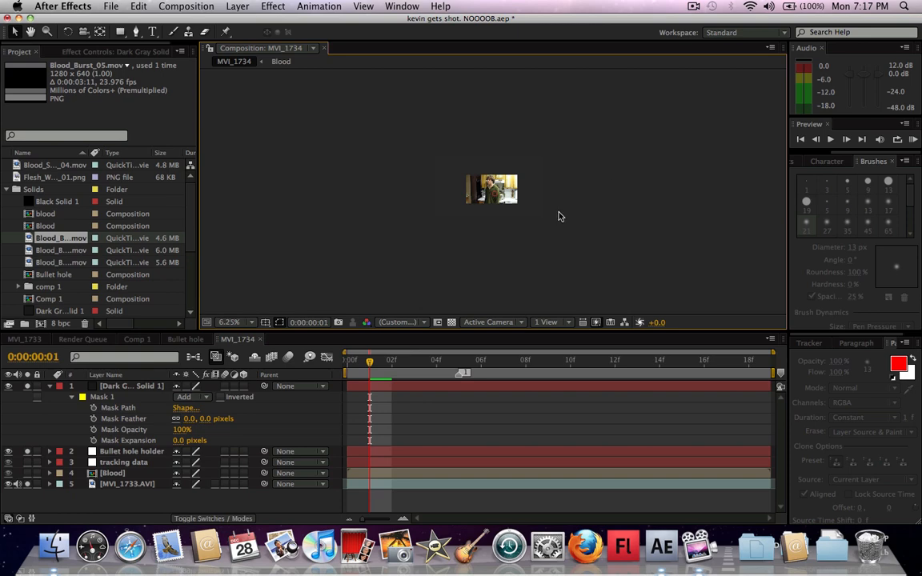
click(233, 321)
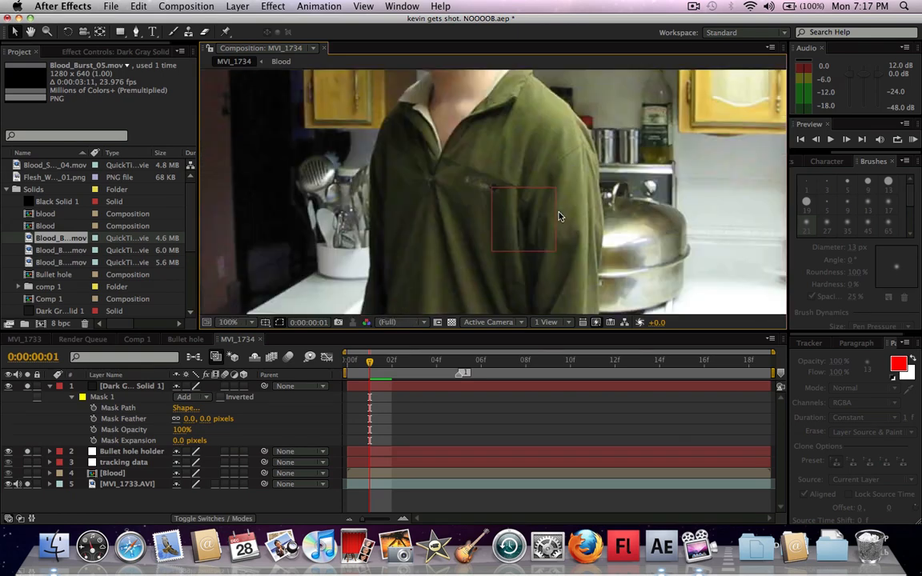
click(228, 322)
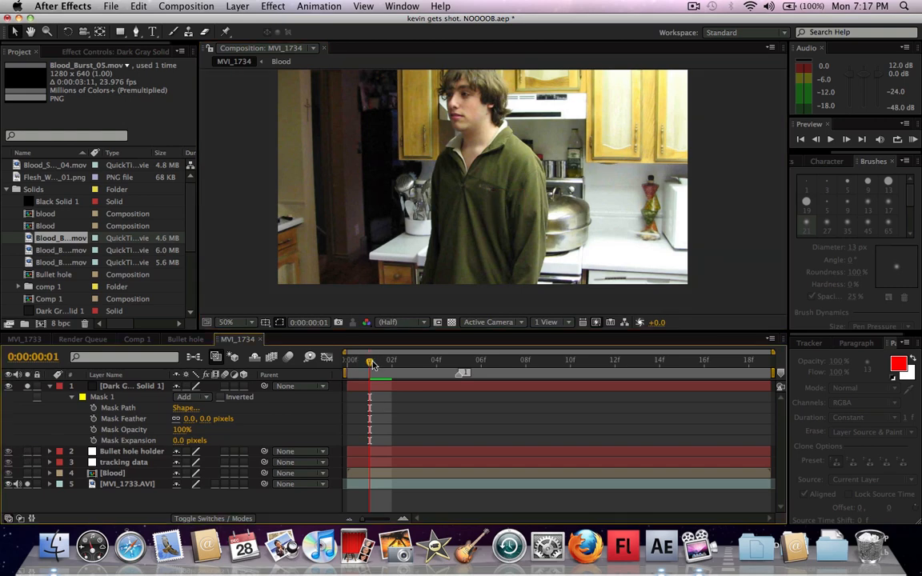
drag(370, 362, 413, 362)
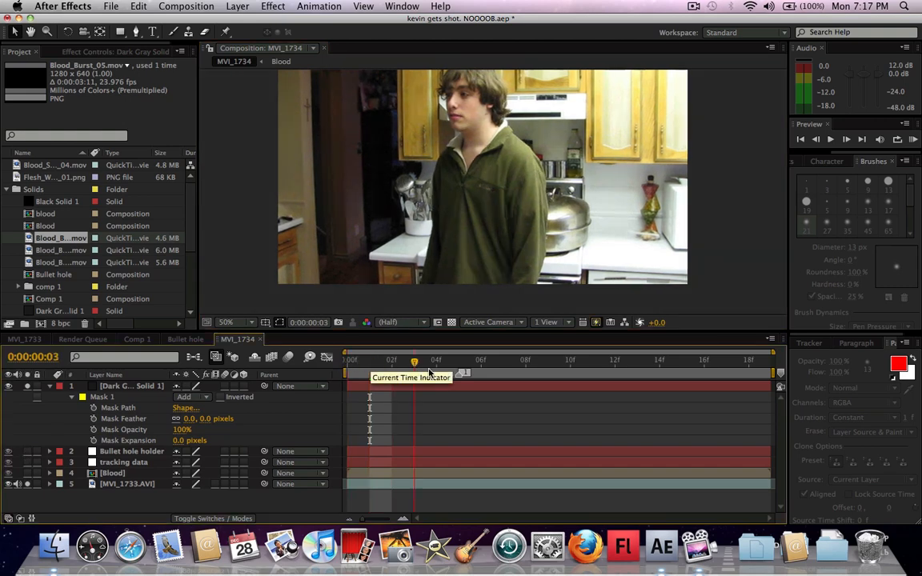
drag(413, 358, 458, 358)
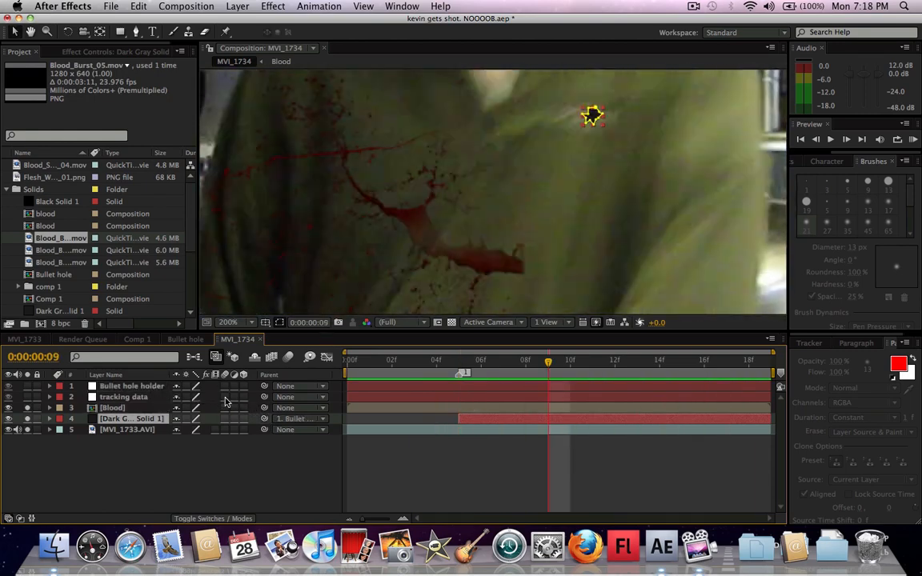
click(227, 322)
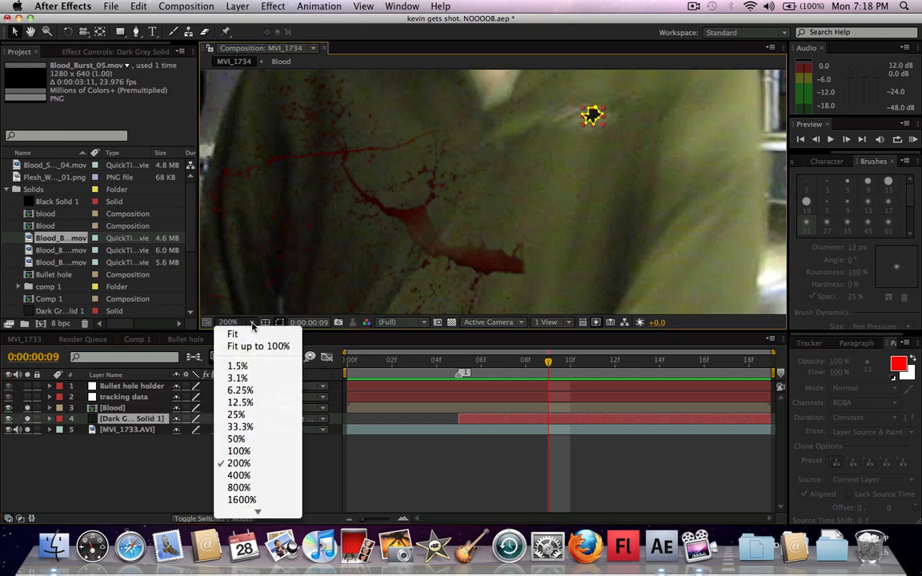
click(236, 439)
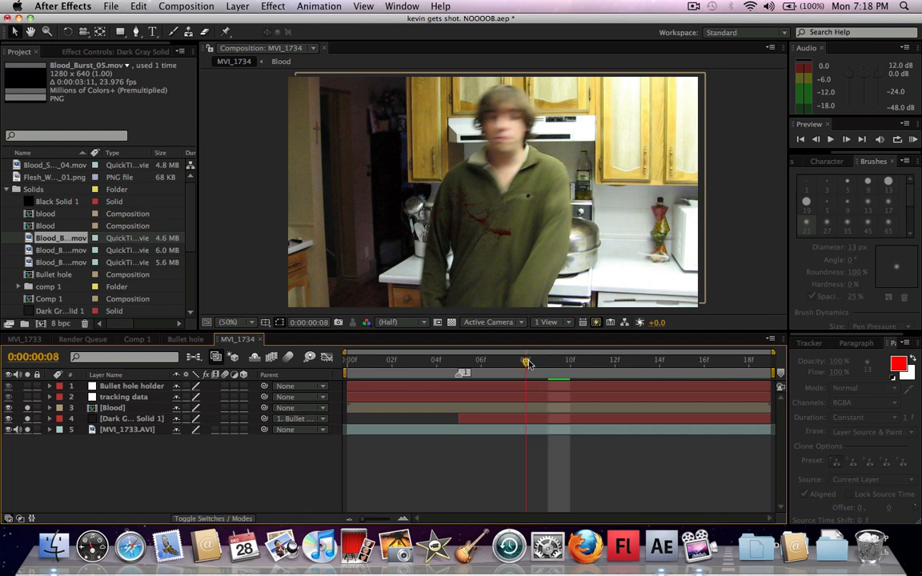
drag(525, 360, 638, 360)
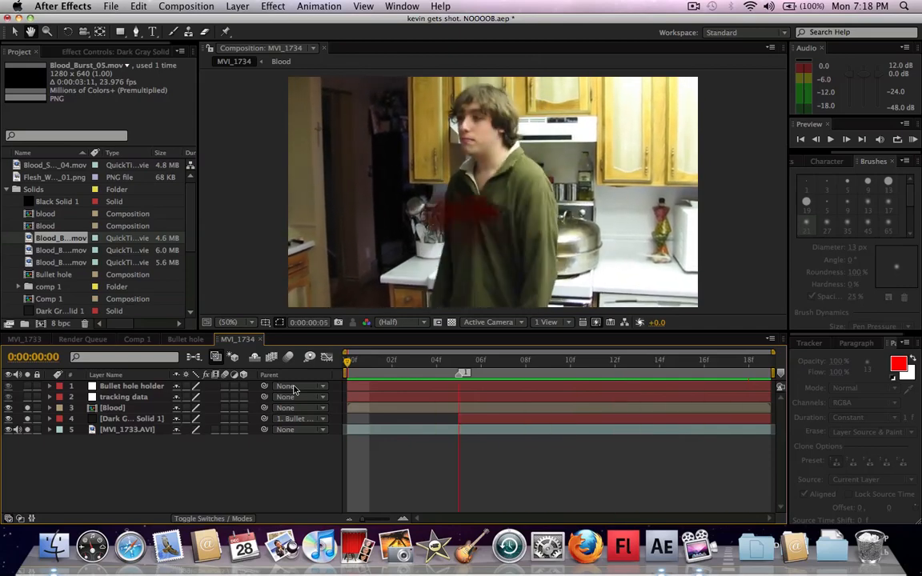
click(526, 361)
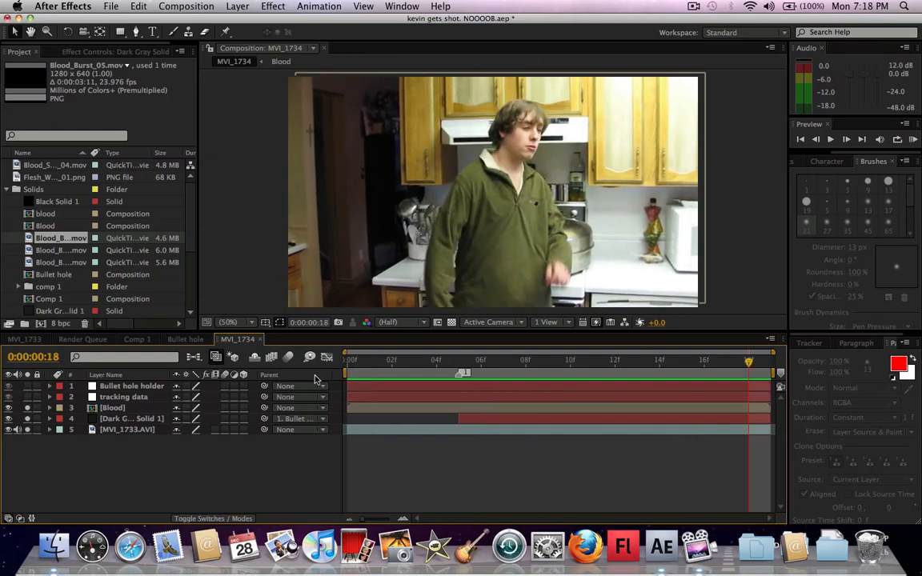
click(458, 359)
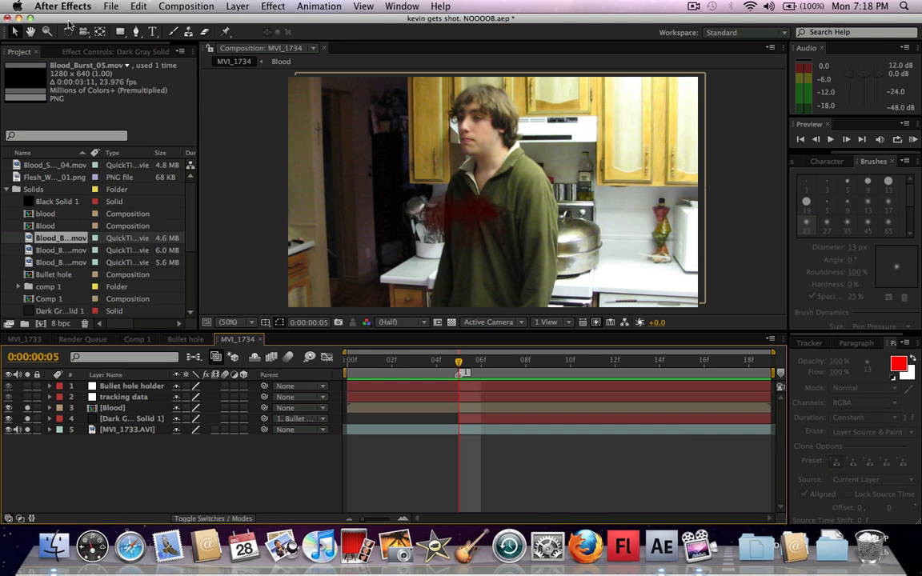
- Create a new null layer and rename it 'cupboard'
click(237, 7)
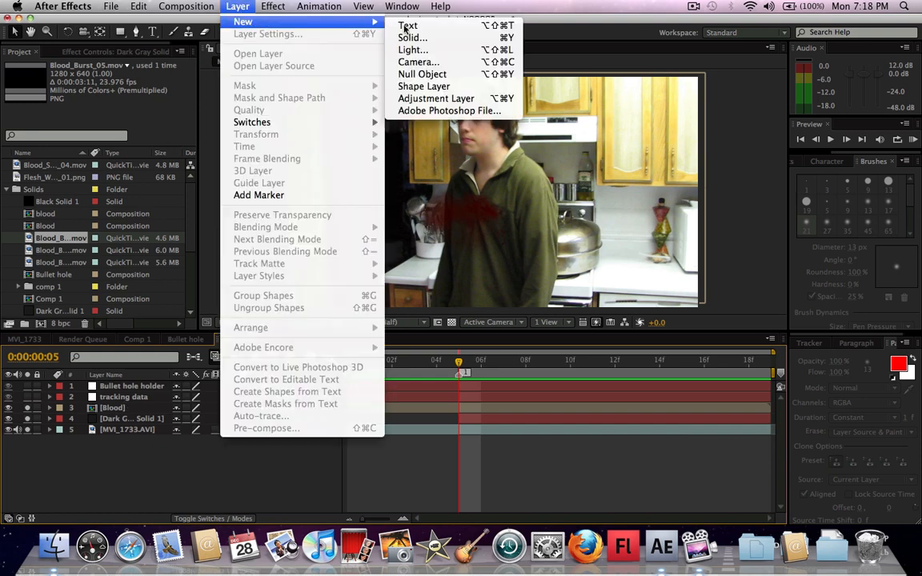
click(423, 74)
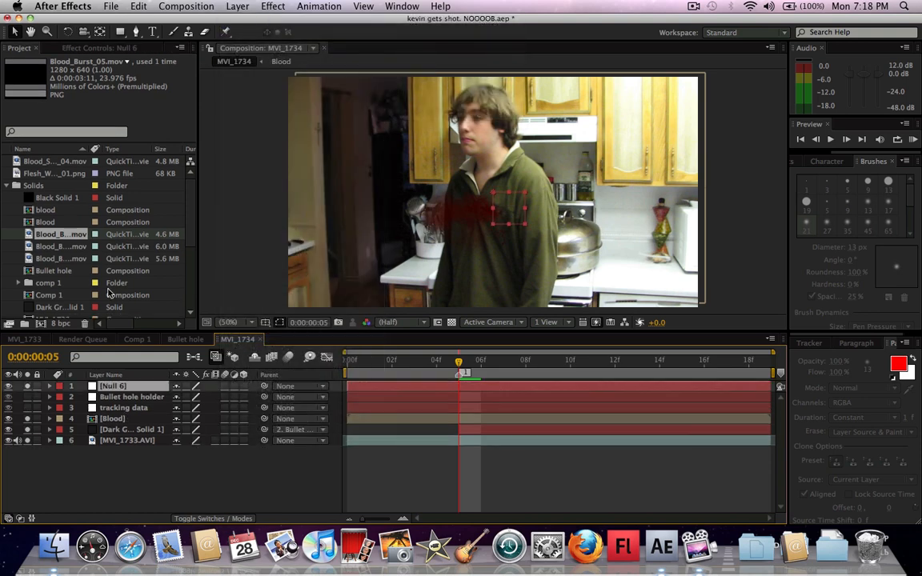
text(cupboard)
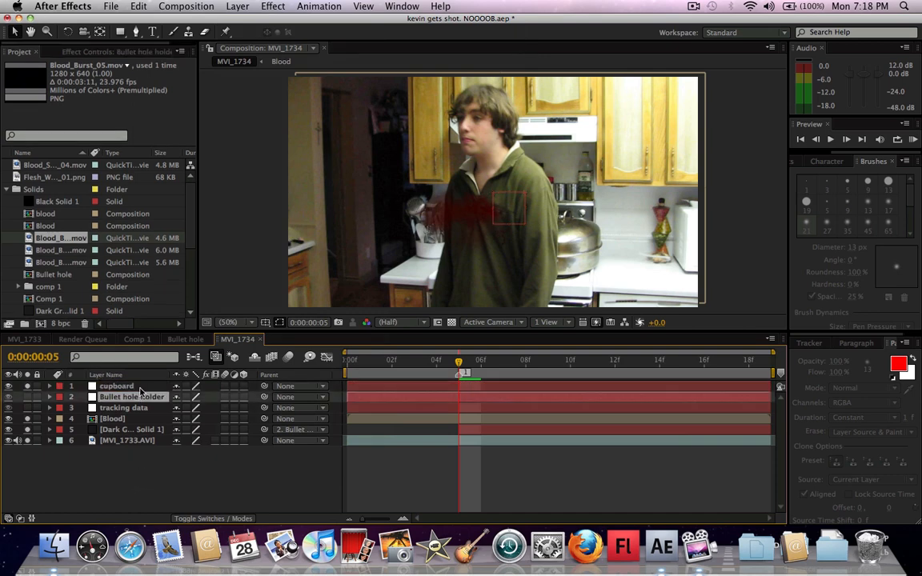
click(117, 386)
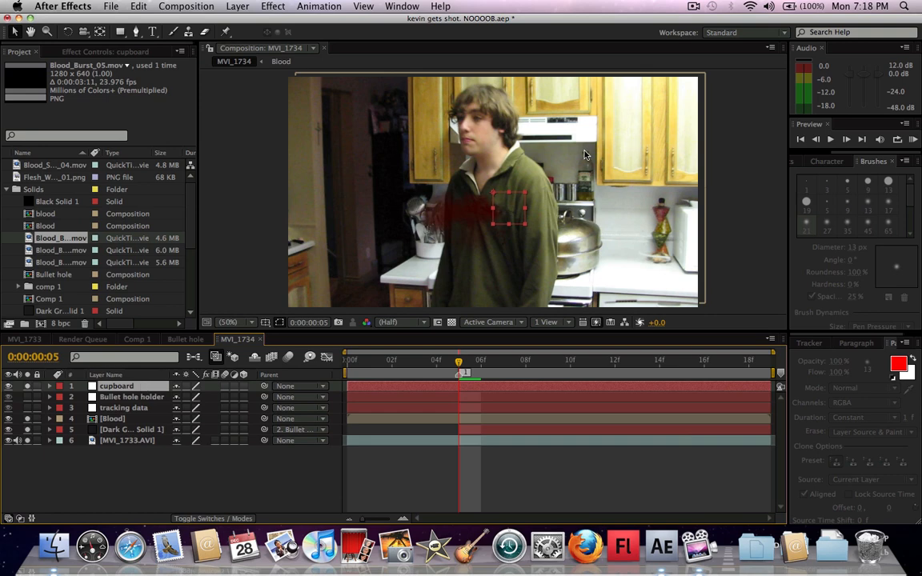
mouse_move(640, 157)
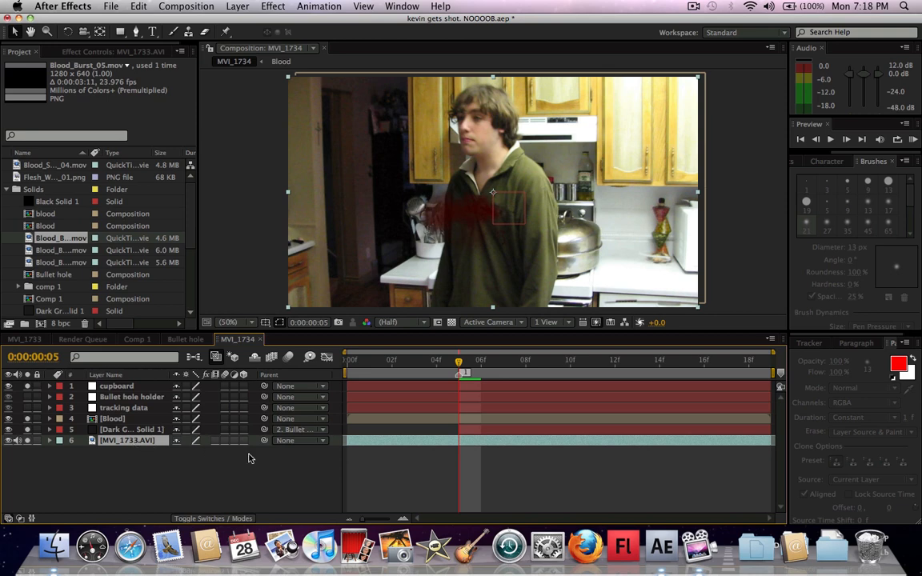
- Track motion on MVI_1733.AVI and set the cupboard null as the tracking target
click(809, 343)
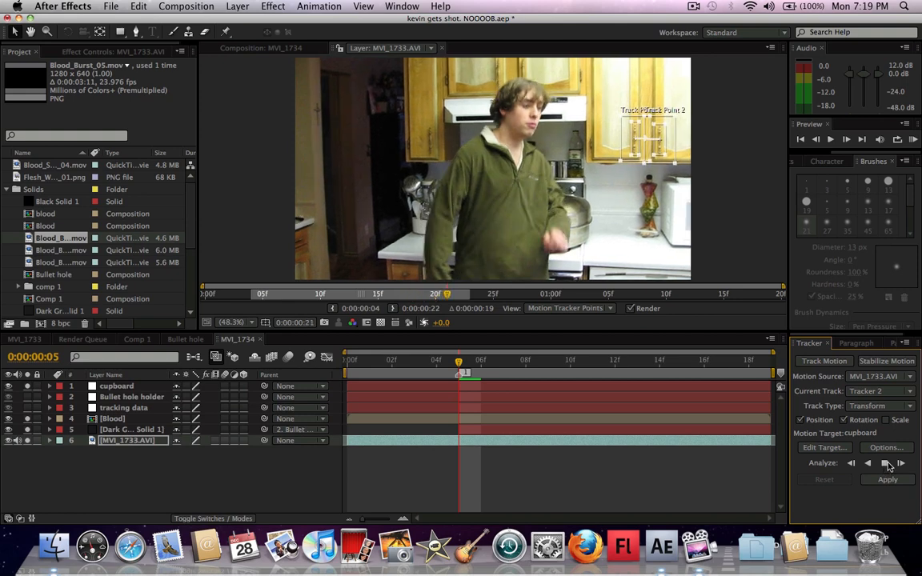
click(887, 480)
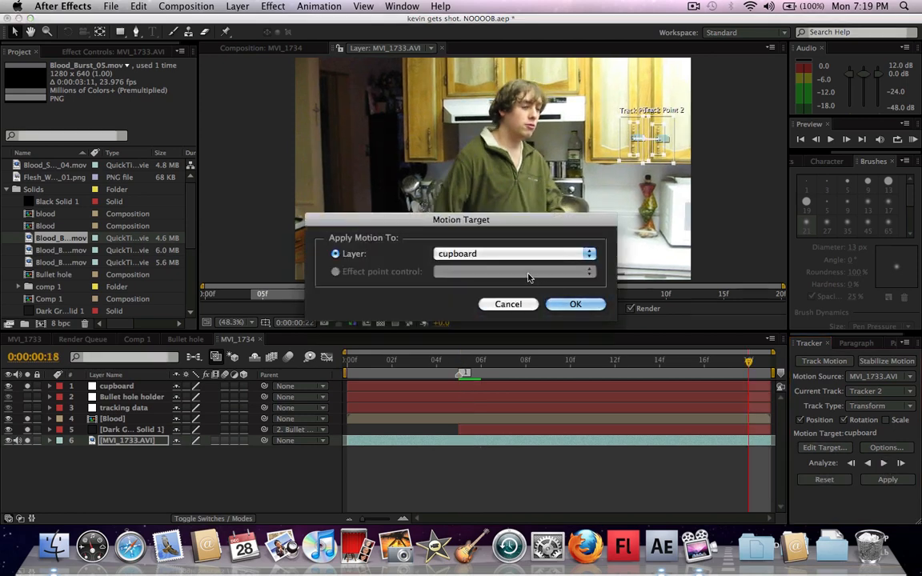
click(575, 304)
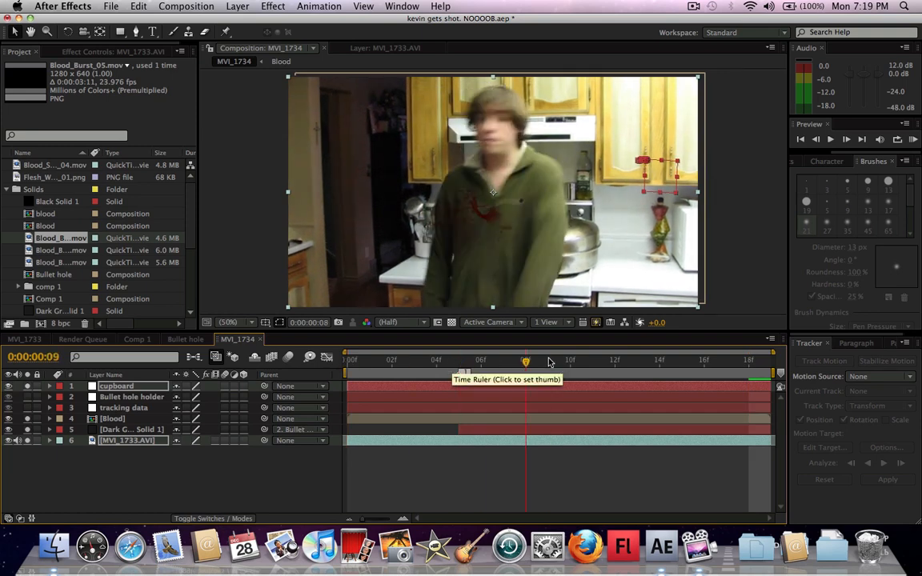
click(458, 361)
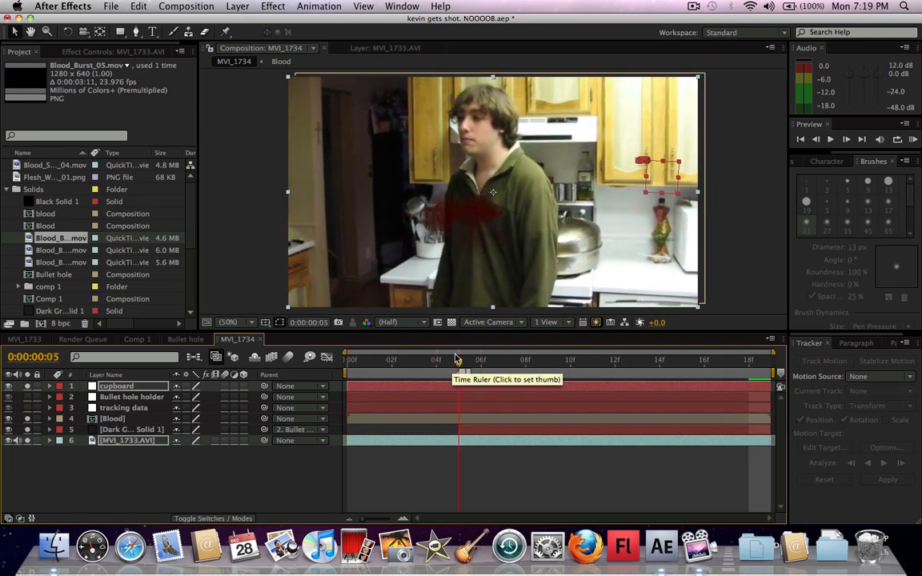
click(480, 359)
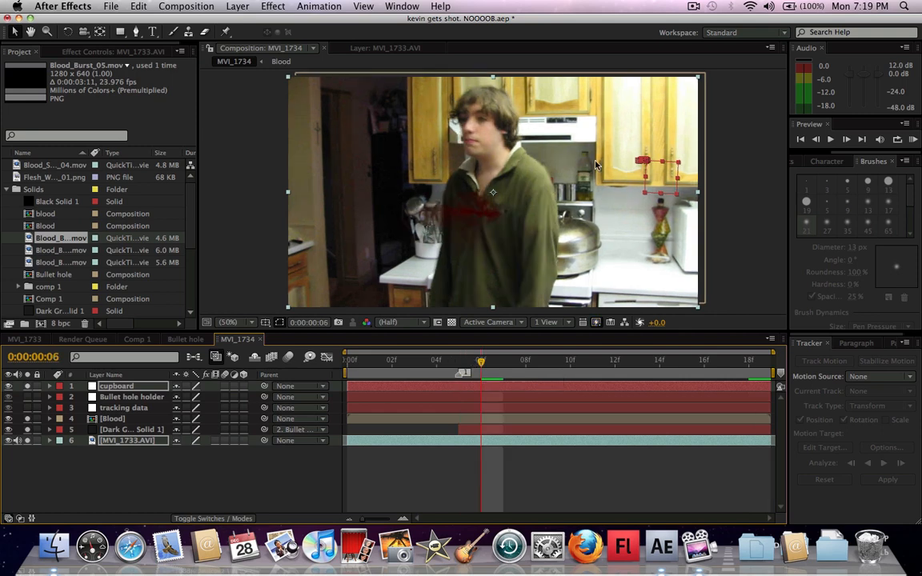
mouse_move(308, 510)
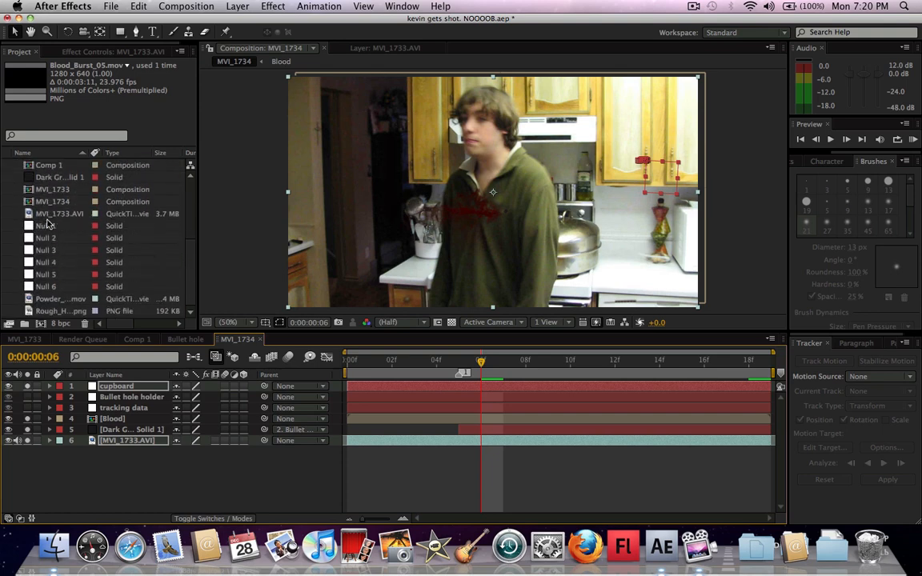
- Bring Rough_Hole_03.png into the composition over the cupboard door
click(60, 311)
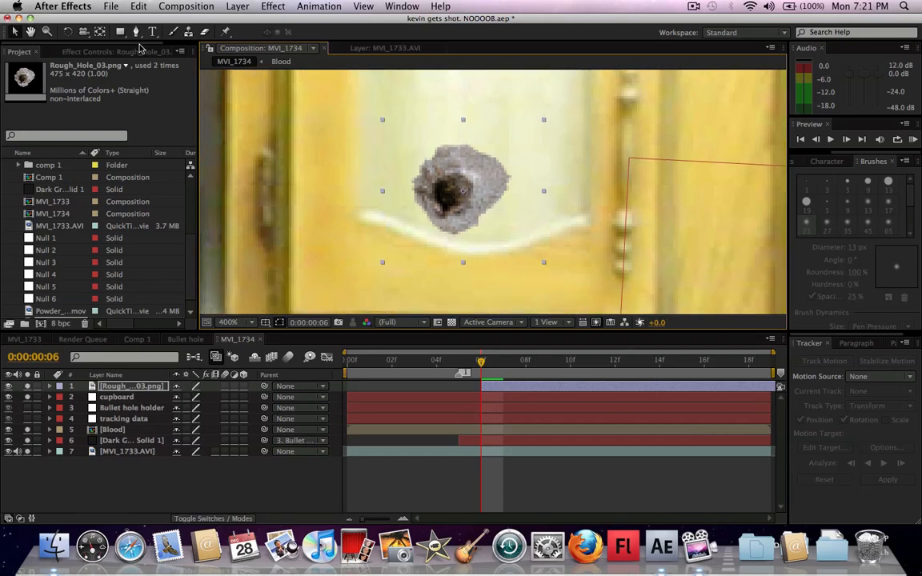
- Draw an elliptical mask on the hole layer and feather its edge to about 55
click(120, 32)
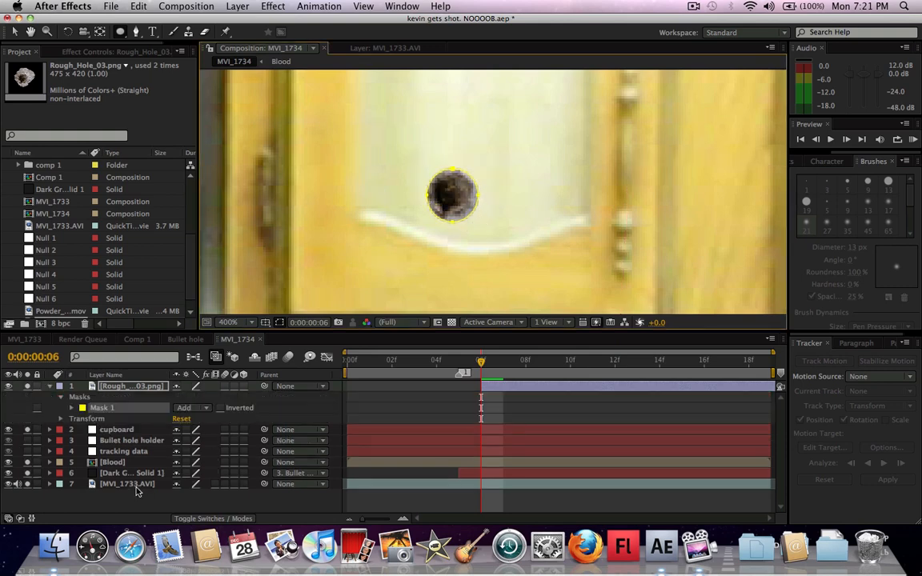
click(72, 408)
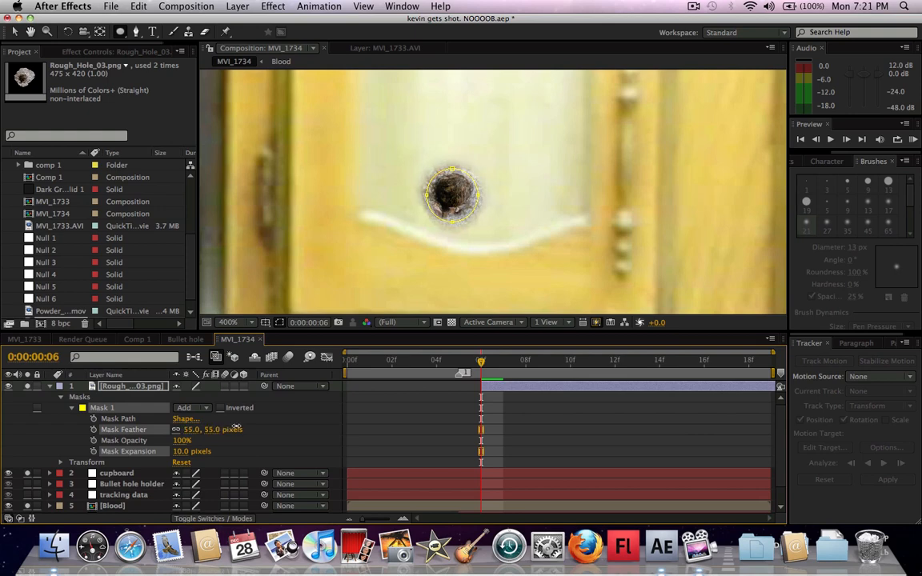
drag(205, 429, 212, 429)
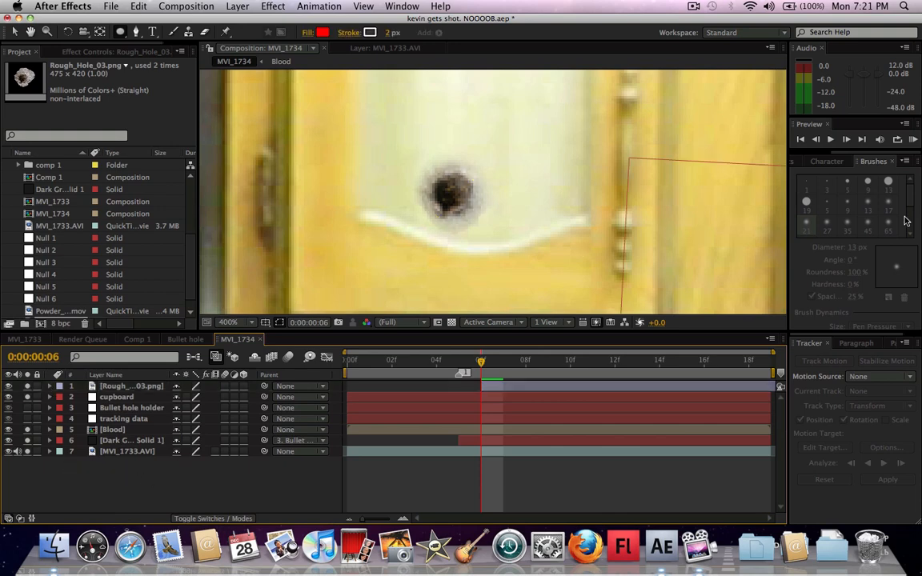
- Apply Curves to the bullet hole layer and lift the curve to brighten it
click(823, 161)
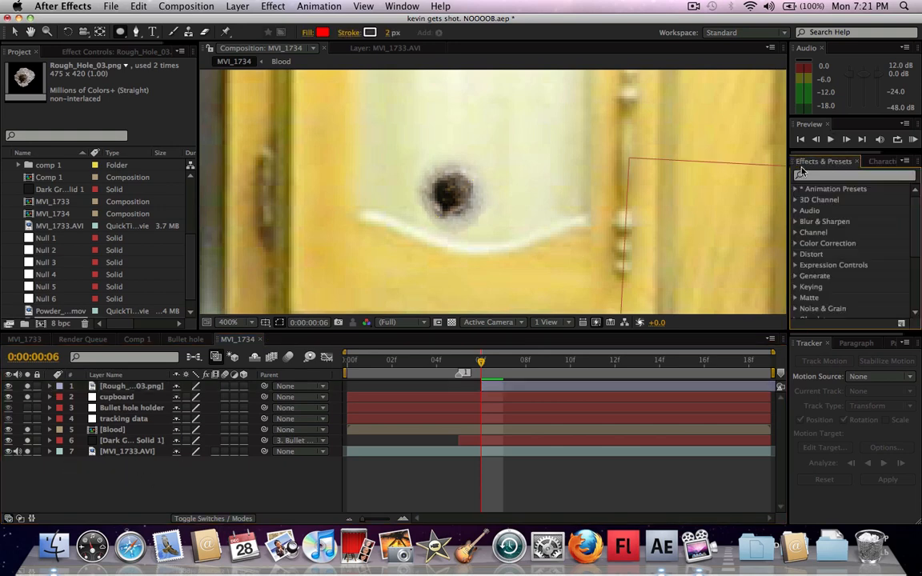
text(curves)
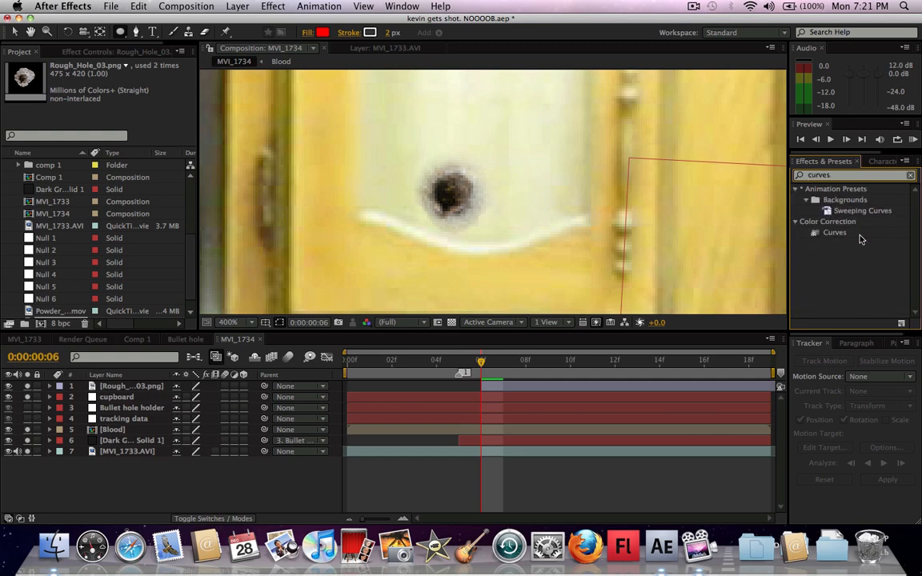
double_click(836, 232)
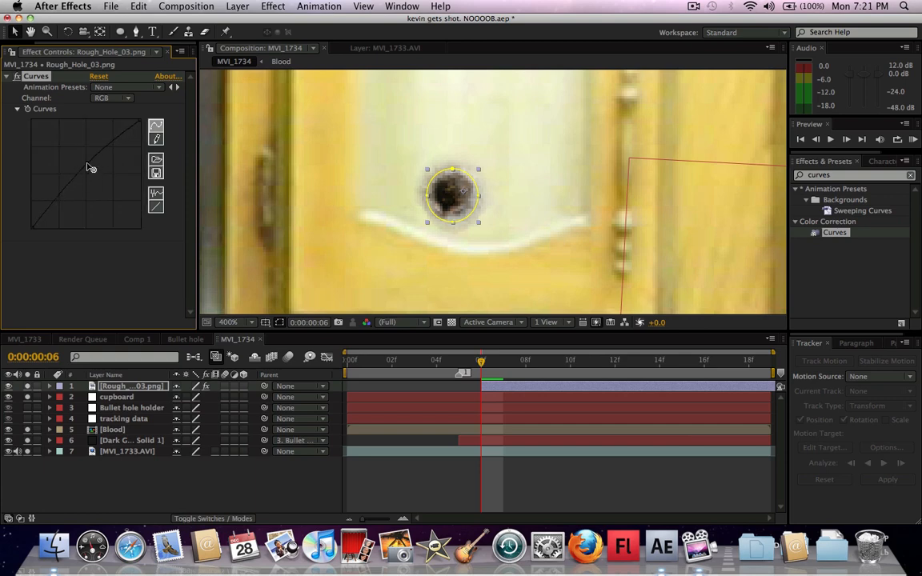
drag(83, 164, 83, 151)
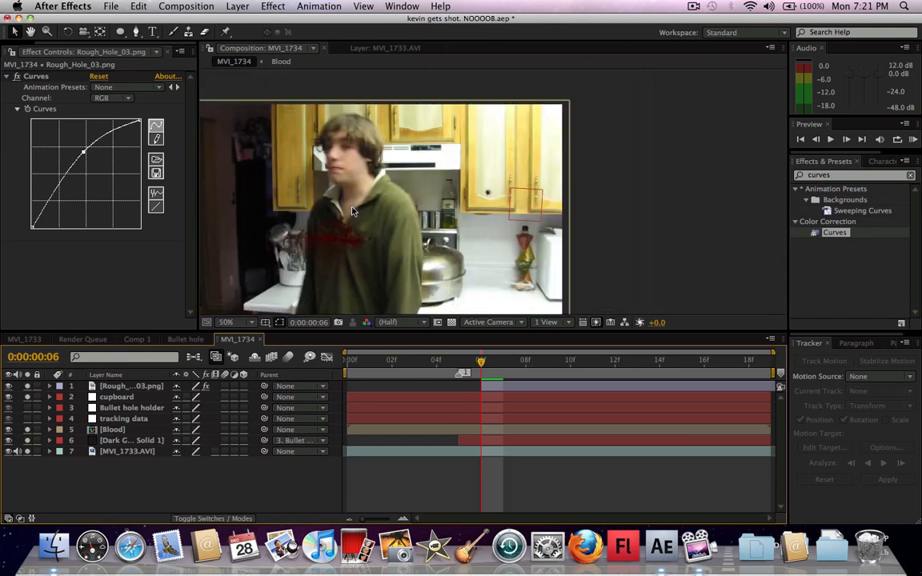
- Fit the viewer, then pick-whip Rough_Hole_03.png's Parent to the cupboard null
click(232, 322)
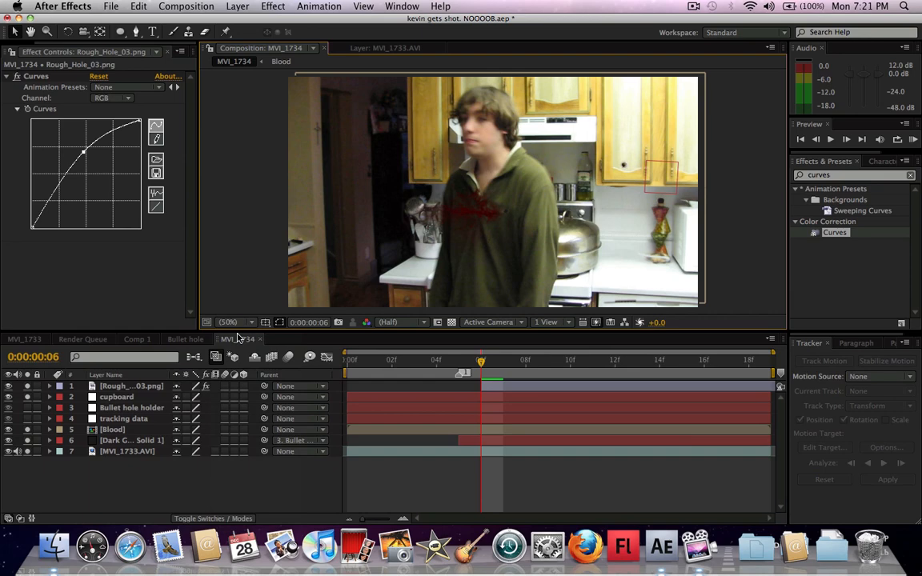
mouse_move(470, 346)
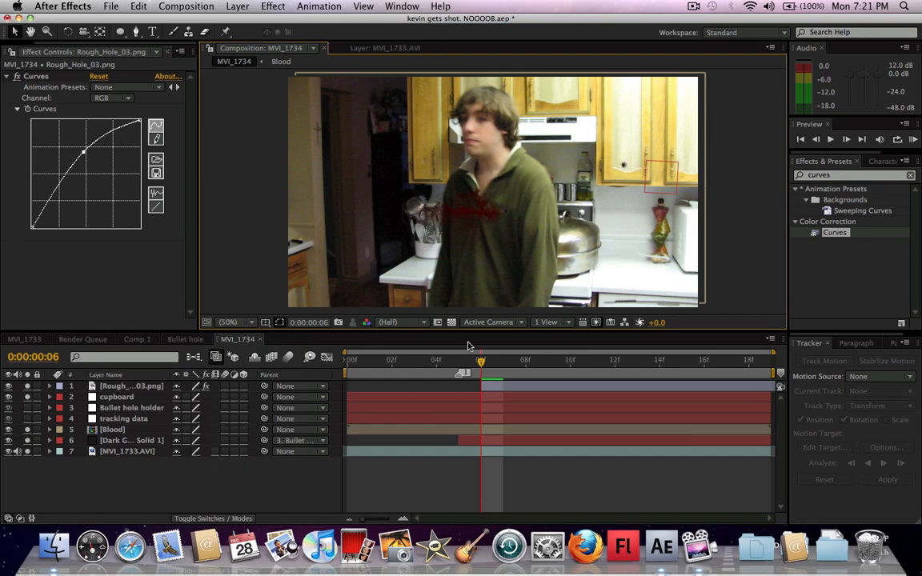
drag(481, 359, 458, 359)
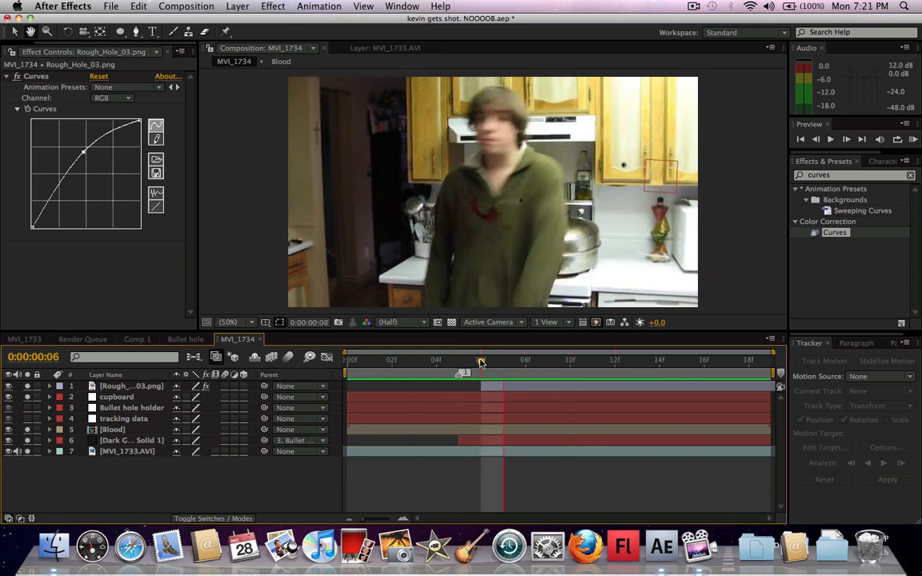
drag(481, 359, 682, 359)
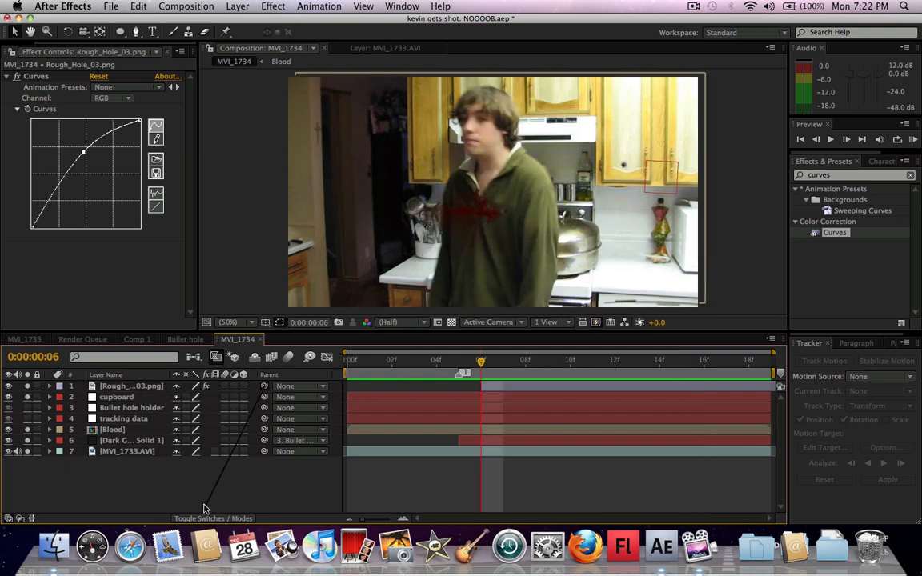
double_click(117, 397)
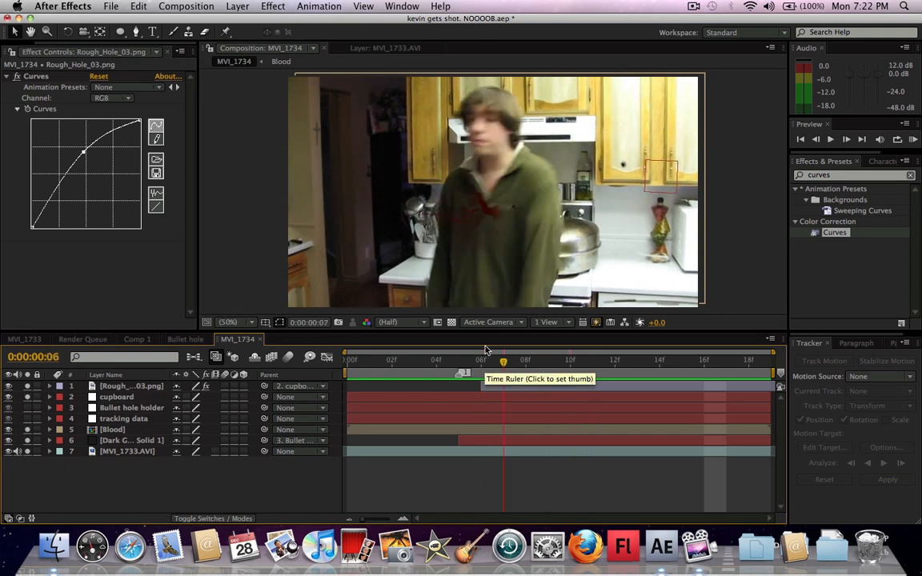
click(525, 360)
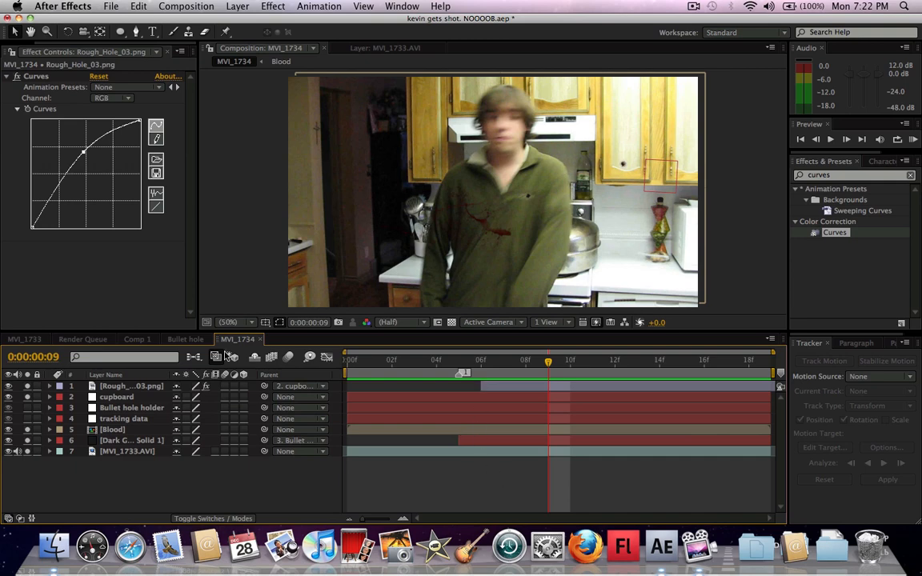
mouse_move(214, 442)
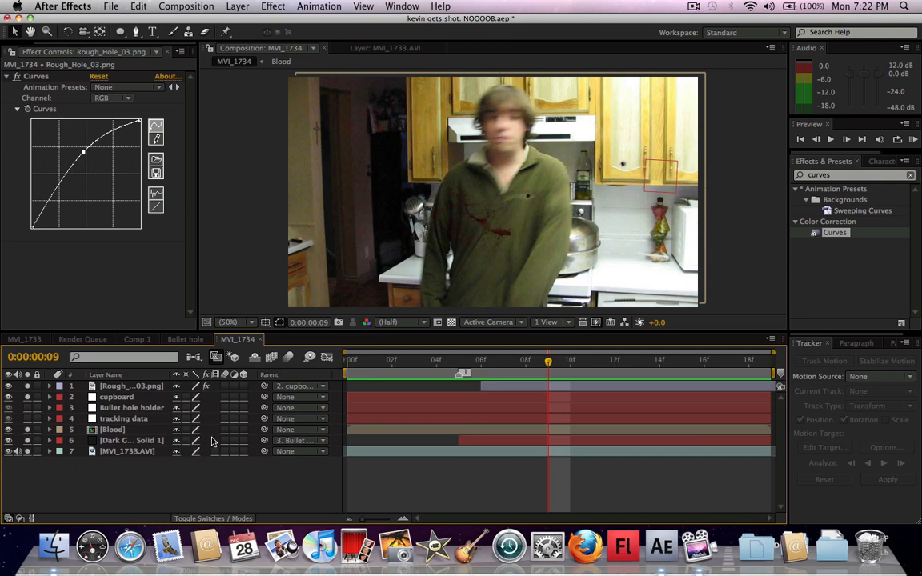
click(131, 441)
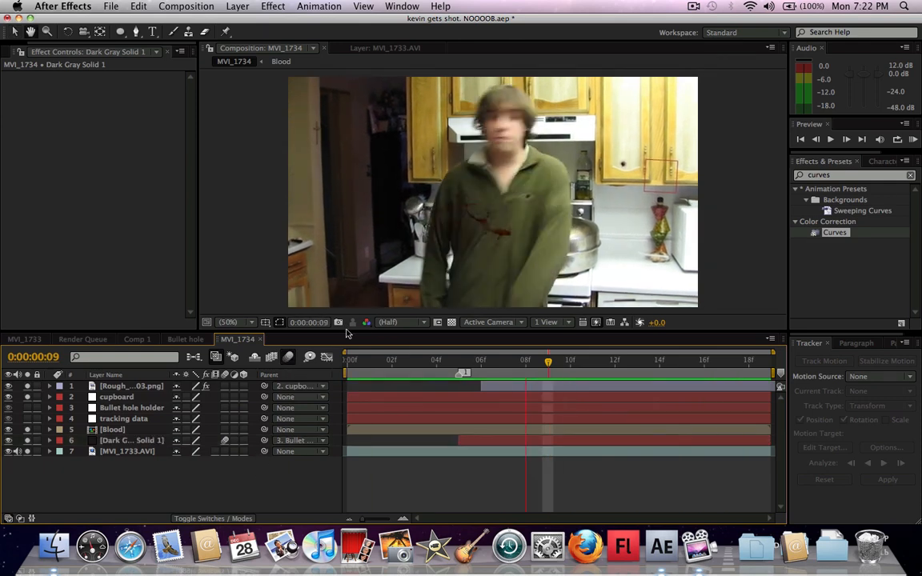
drag(548, 359, 503, 359)
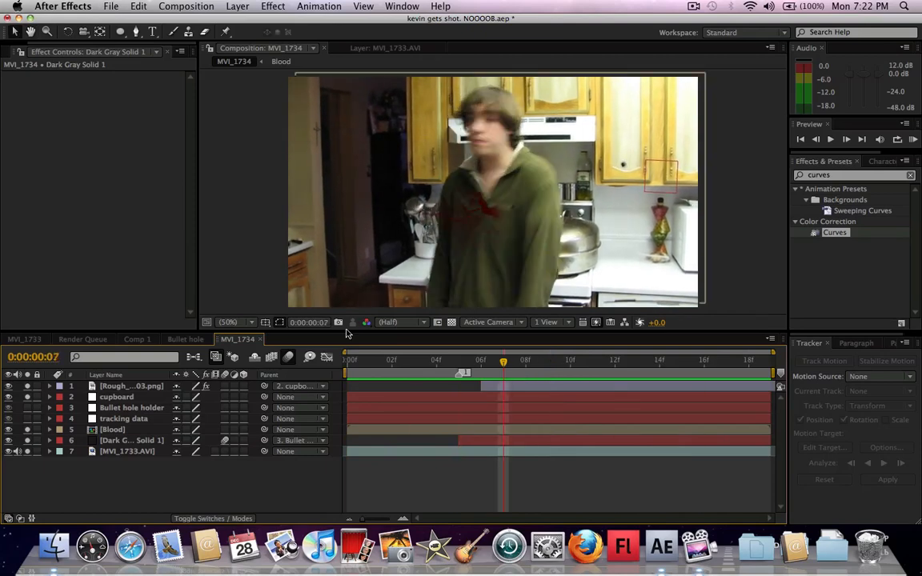